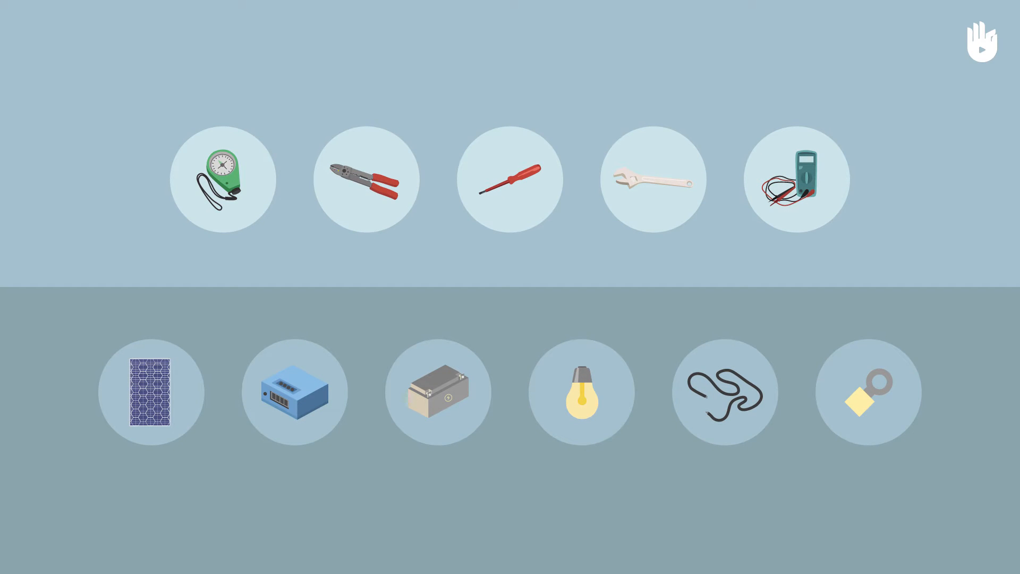
{"action": "left_click", "coordinate": [223, 179]}
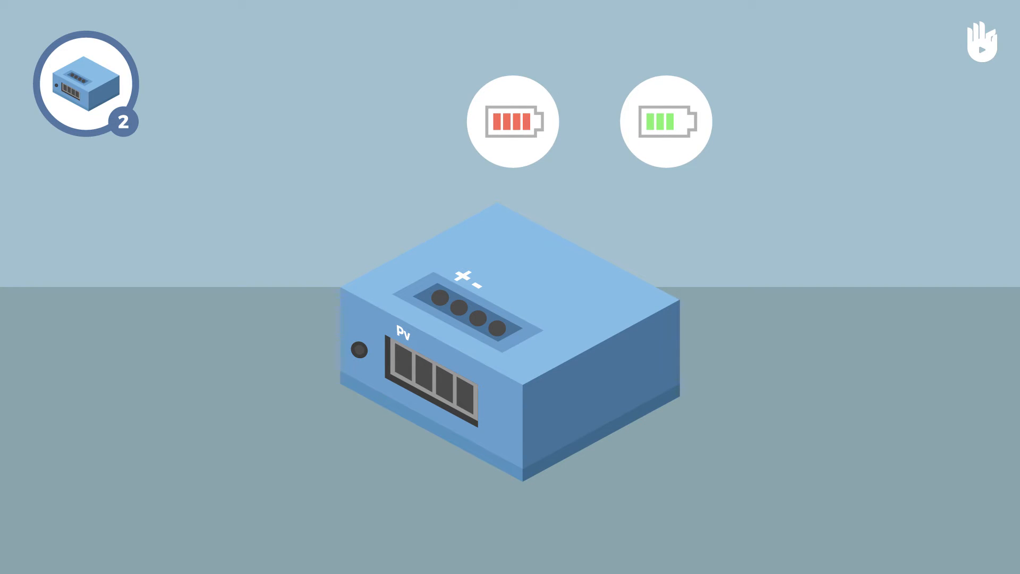
{"action": "left_click", "coordinate": [666, 121]}
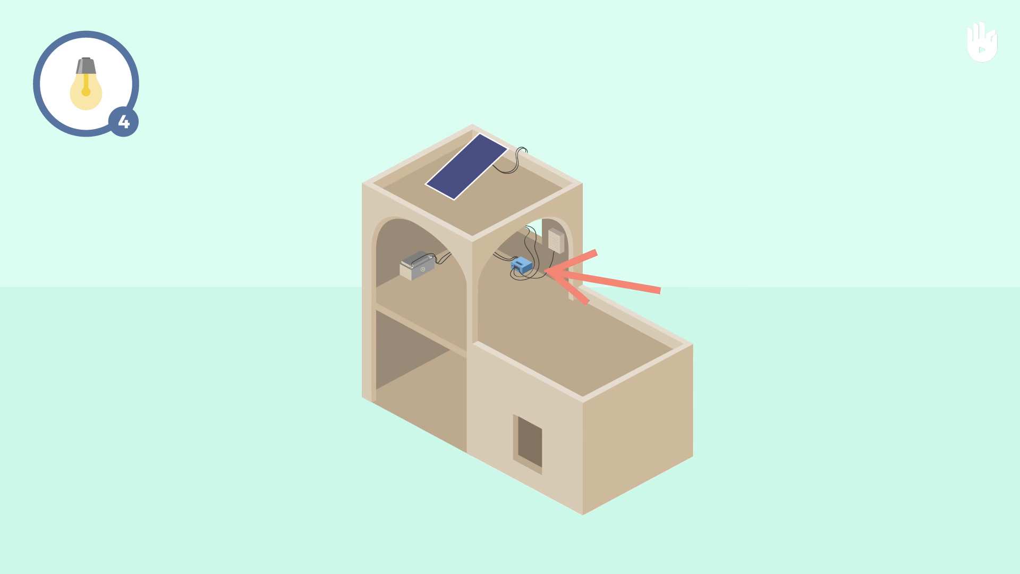
{"action": "left_click", "coordinate": [521, 274]}
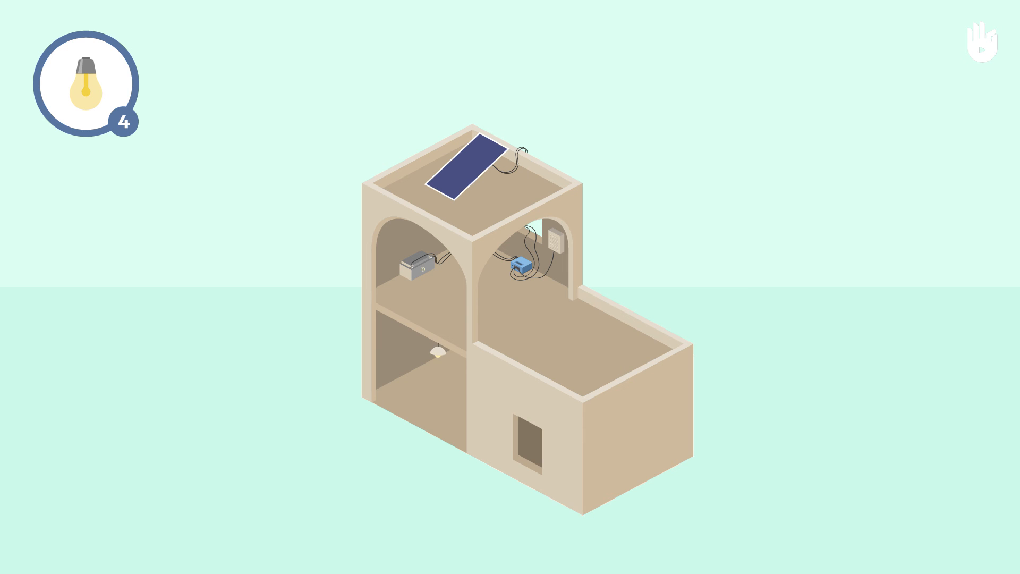